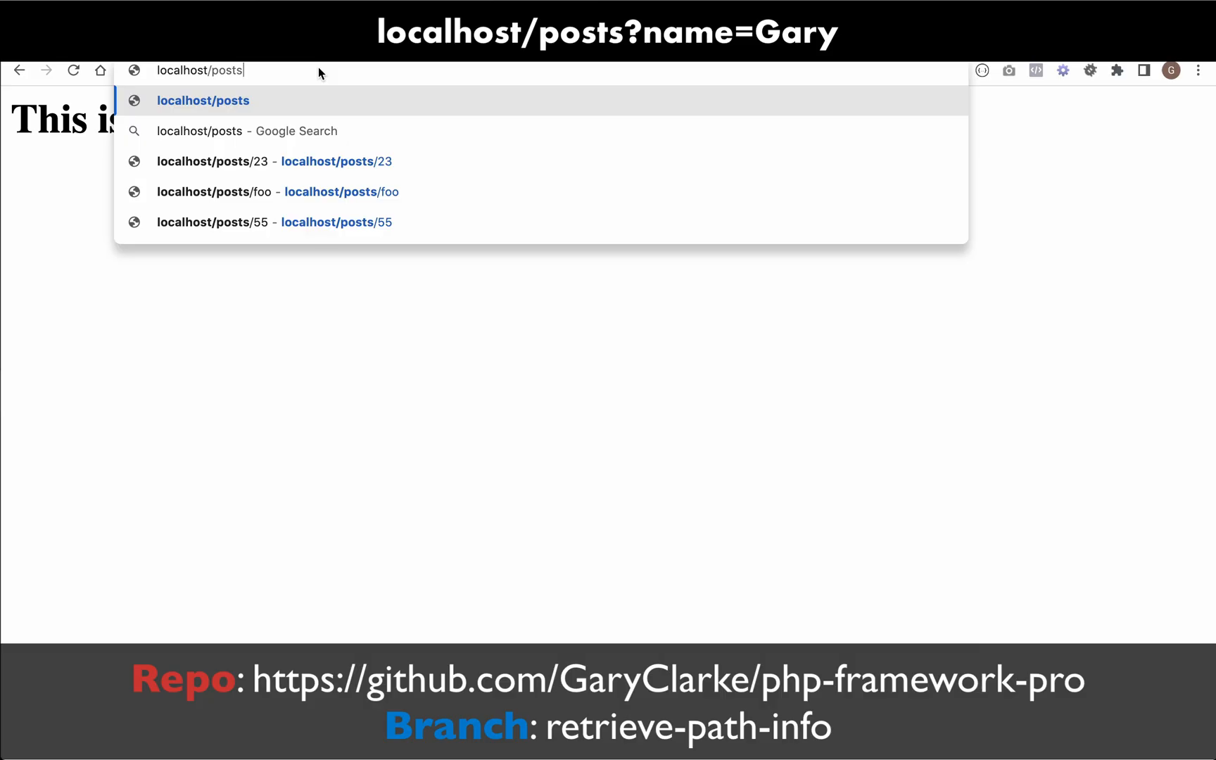
# Append ?name=Gary to the localhost/posts address in Chrome's address bar
pyautogui.write('?')
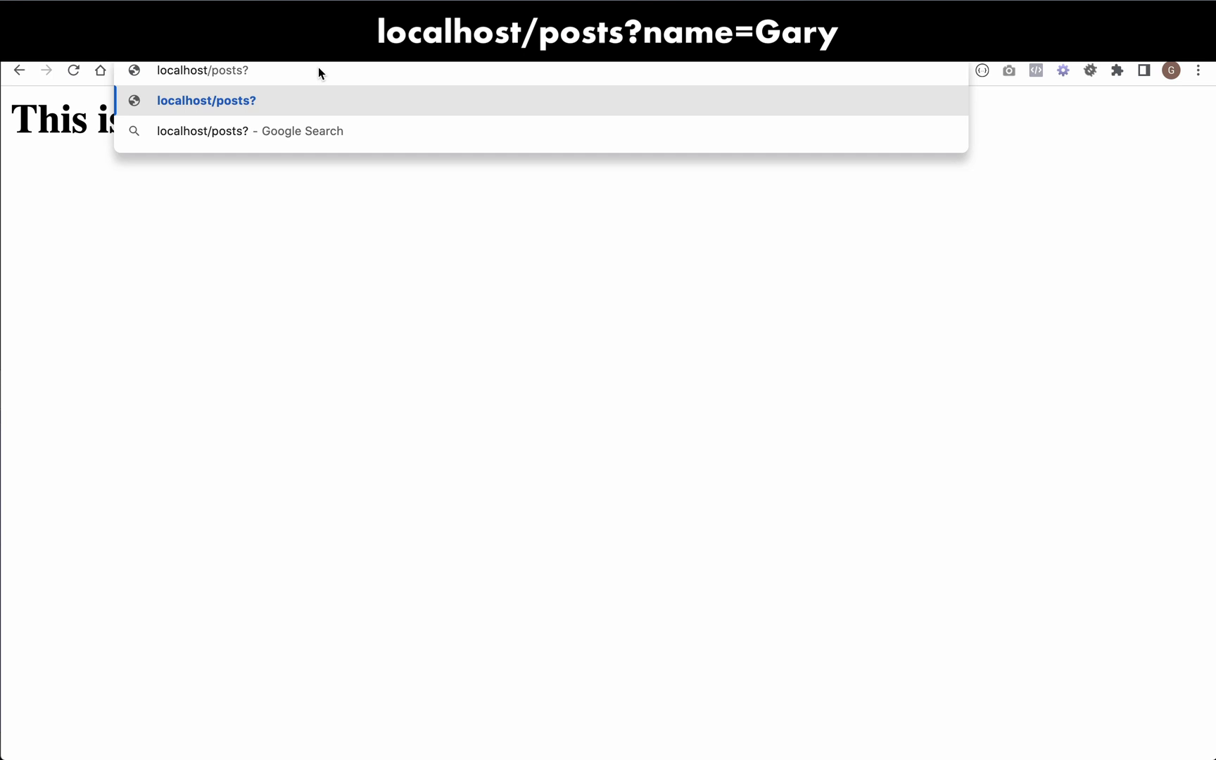
pyautogui.write('name=')
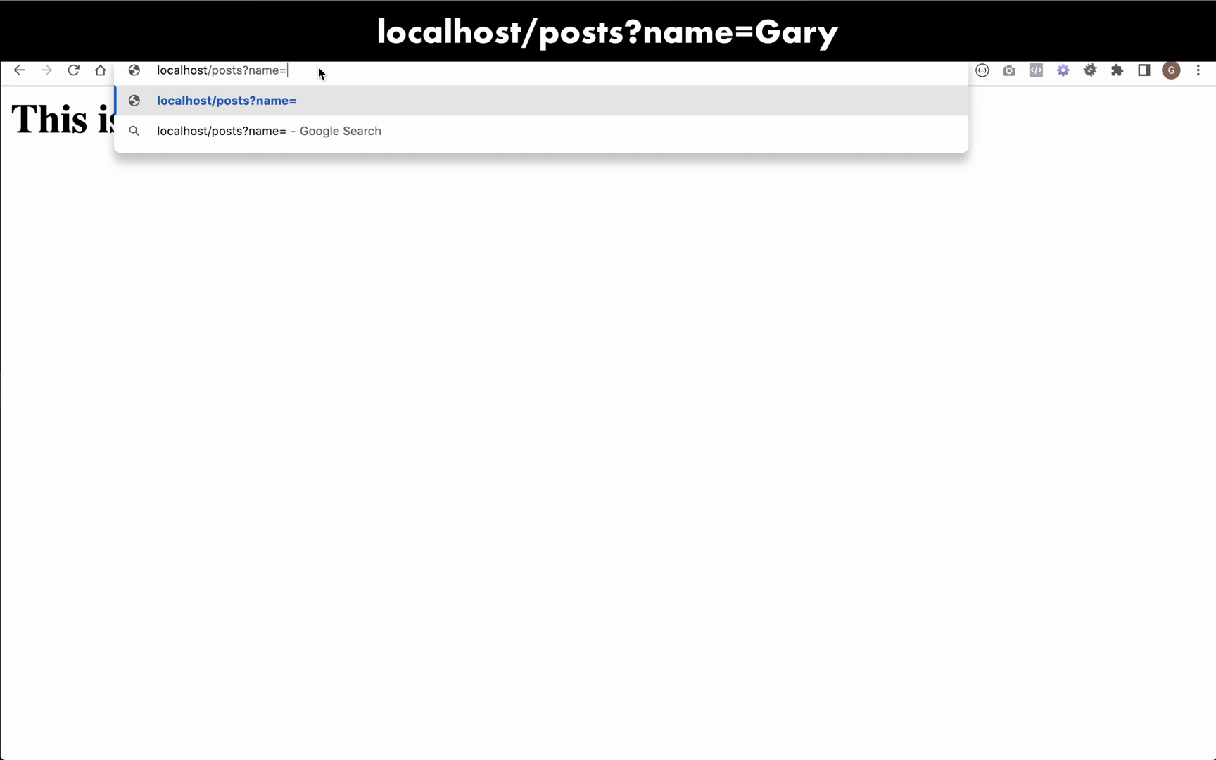
pyautogui.write('Gary')
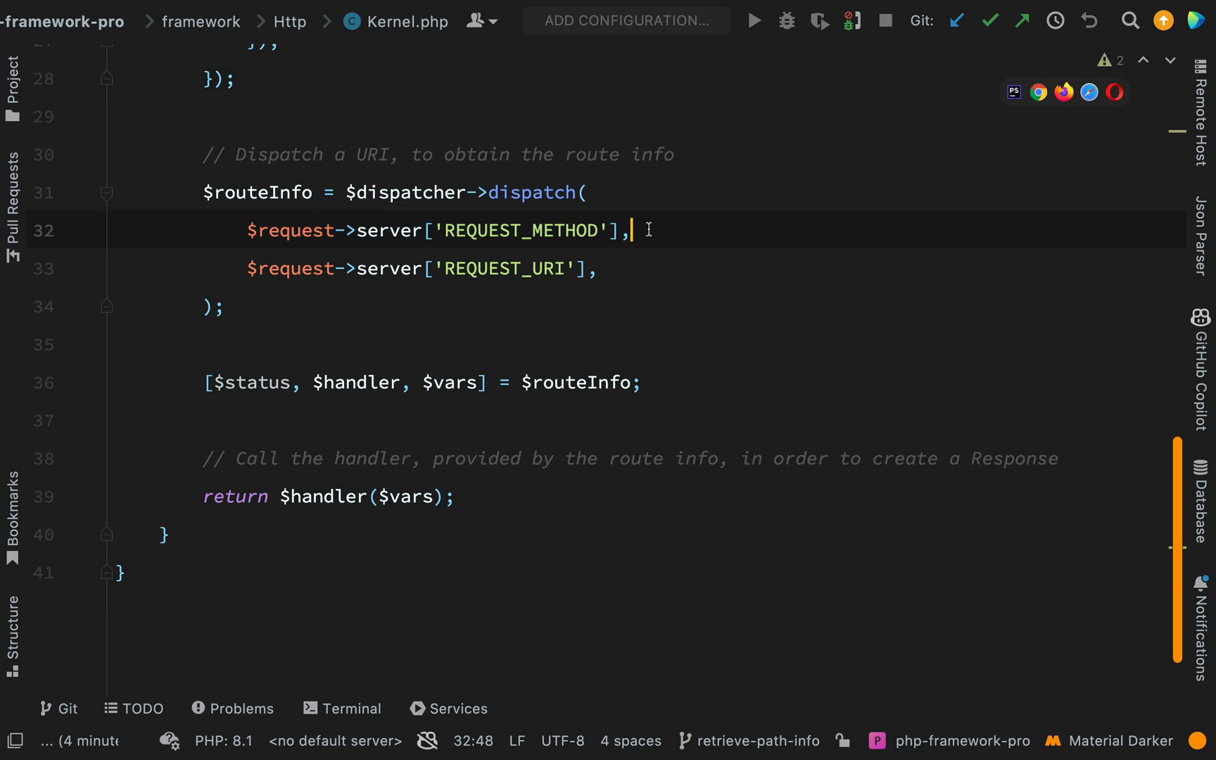
# In Kernel.php, replace the REQUEST_URI dispatch argument with $request->getPathInfo()
pyautogui.press('enter')
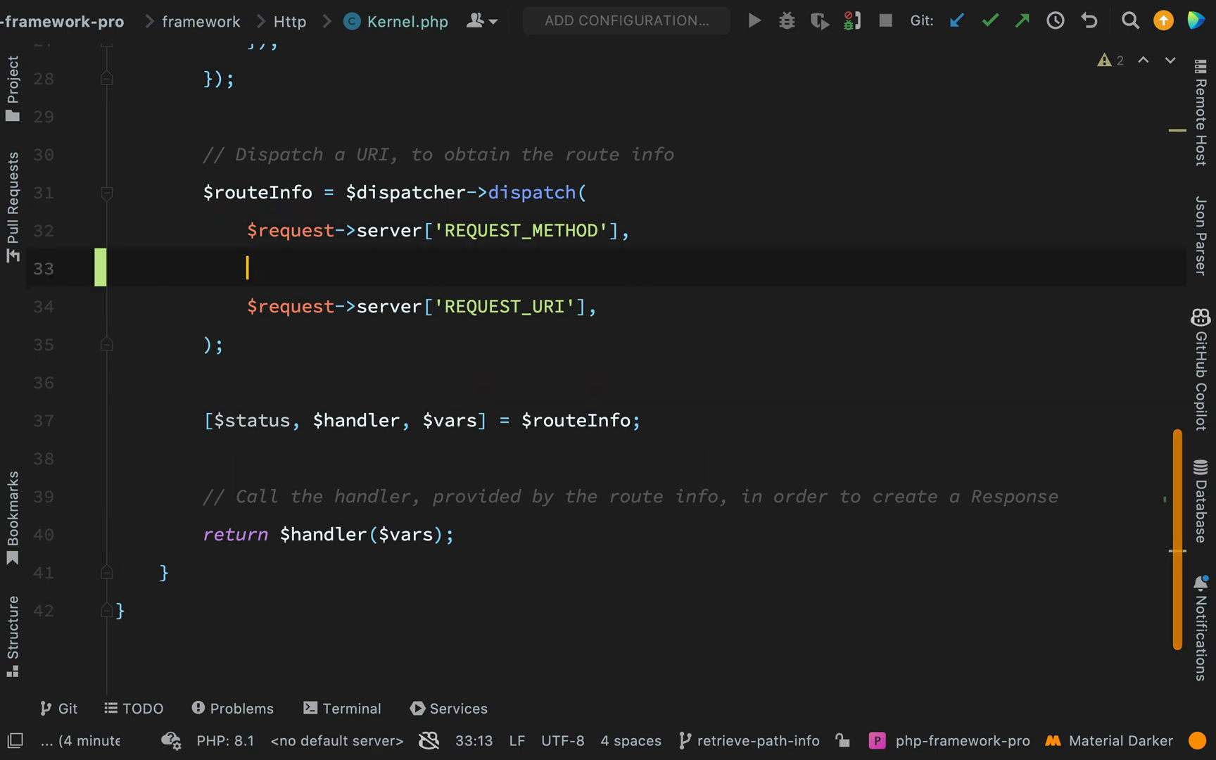
pyautogui.write('$request')
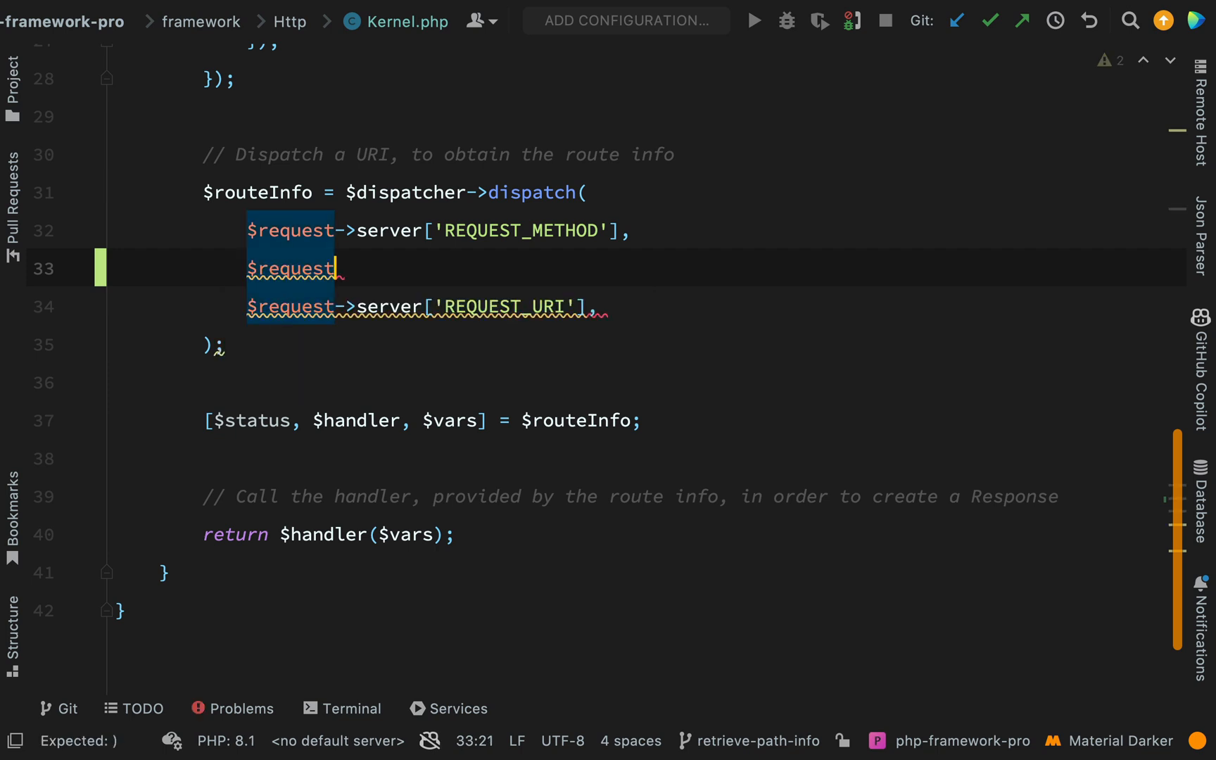
pyautogui.write('->getPath')
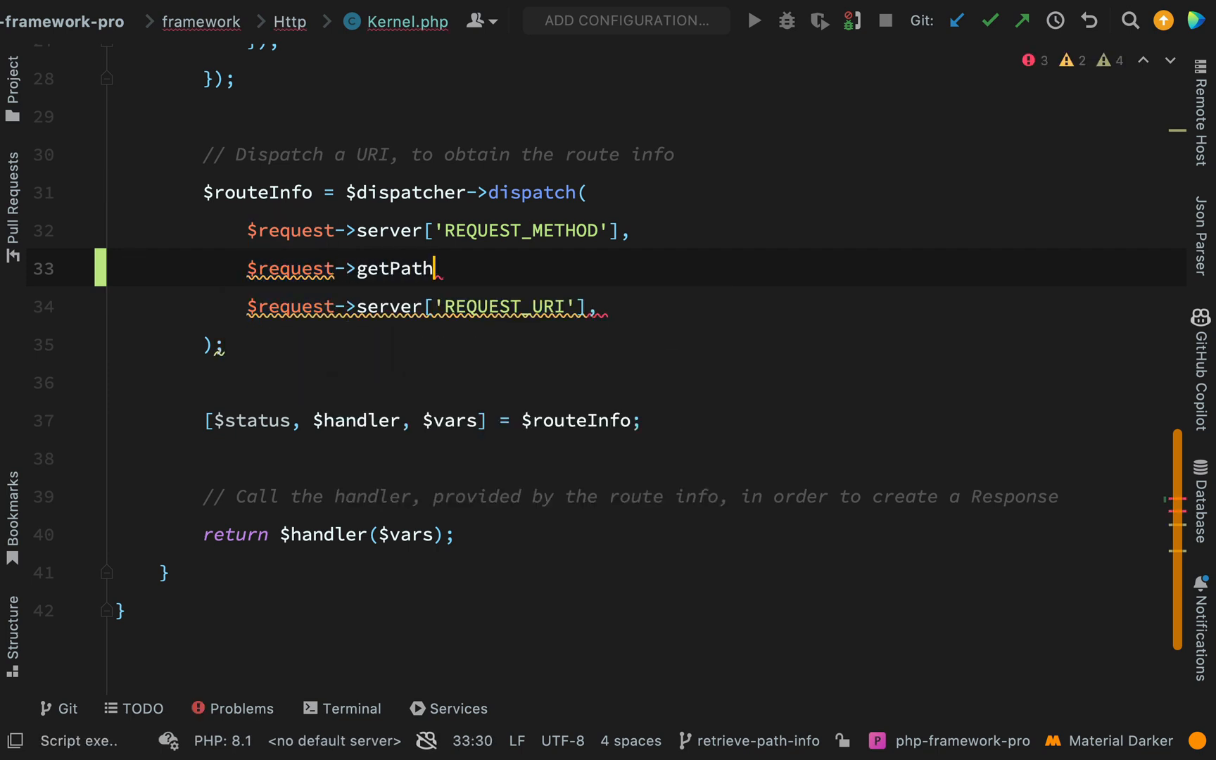
pyautogui.write('Info()')
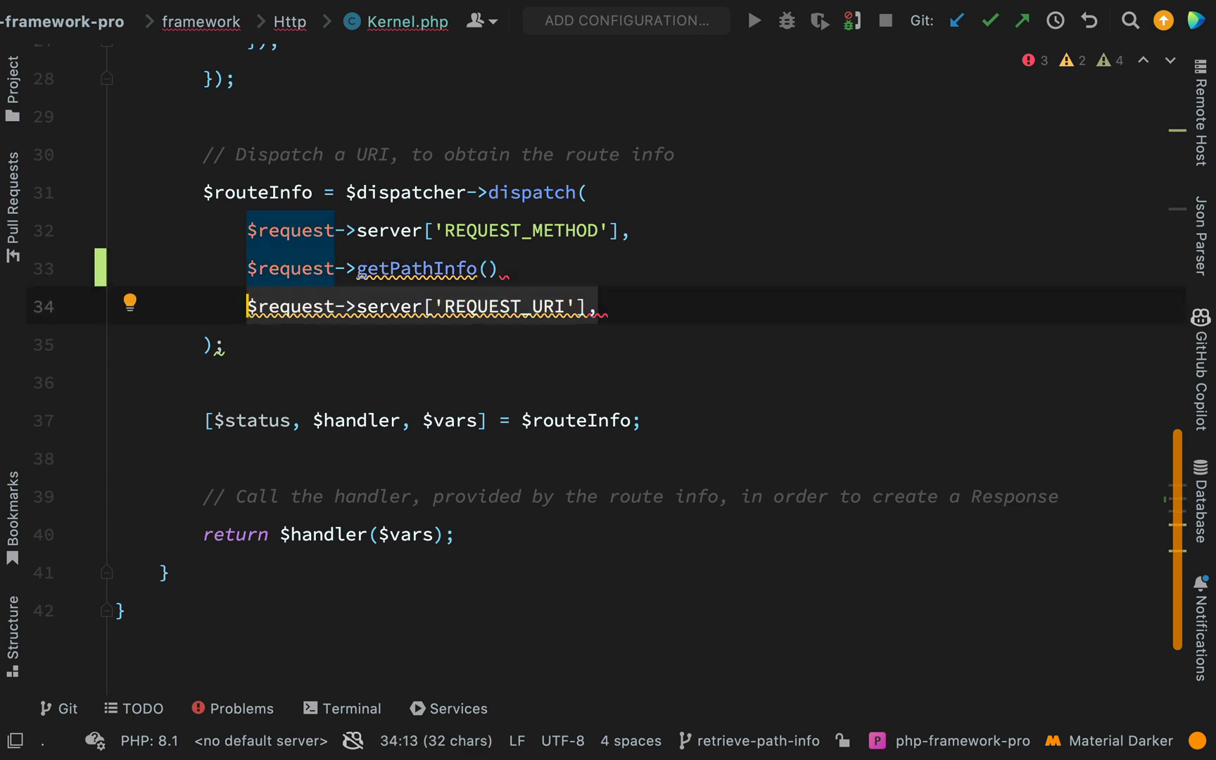
pyautogui.press('Delete')
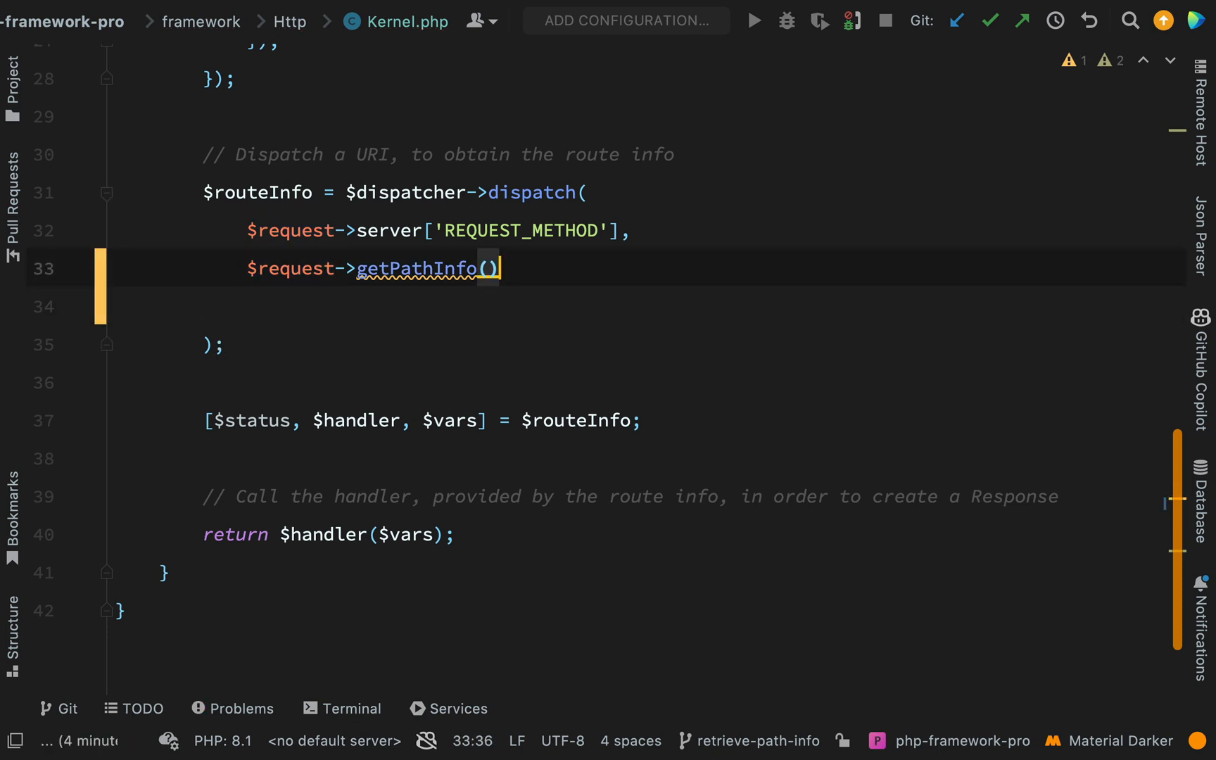
pyautogui.press('ctrl+tab')
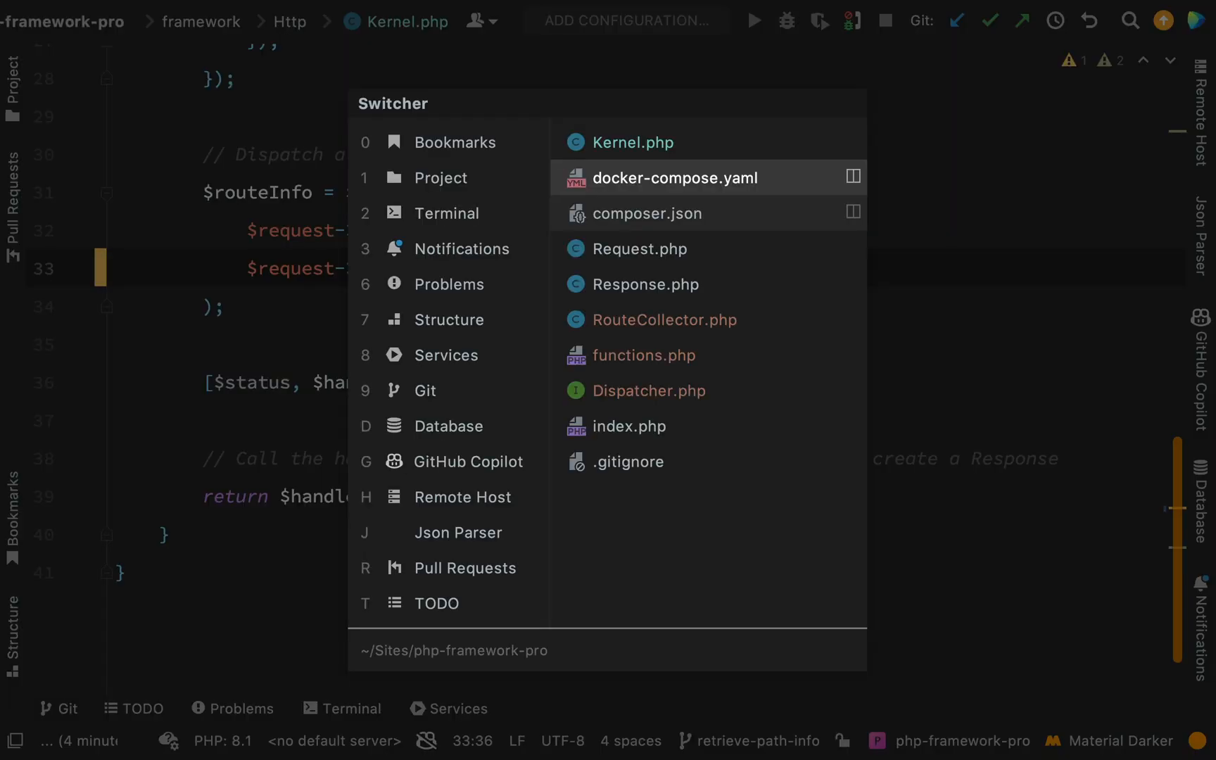
# Add getPathInfo(): string to Request.php, using strtok on REQUEST_URI at '?'
pyautogui.click(633, 248)
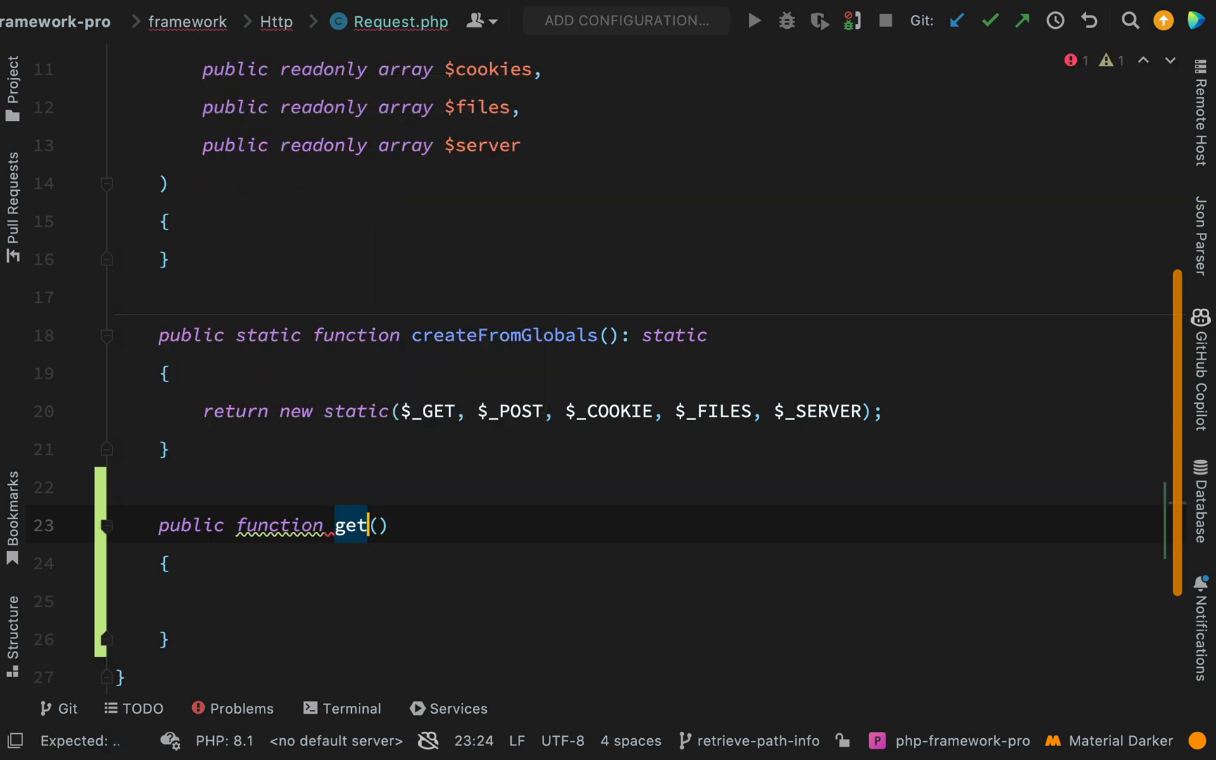
pyautogui.write('PathInfo():')
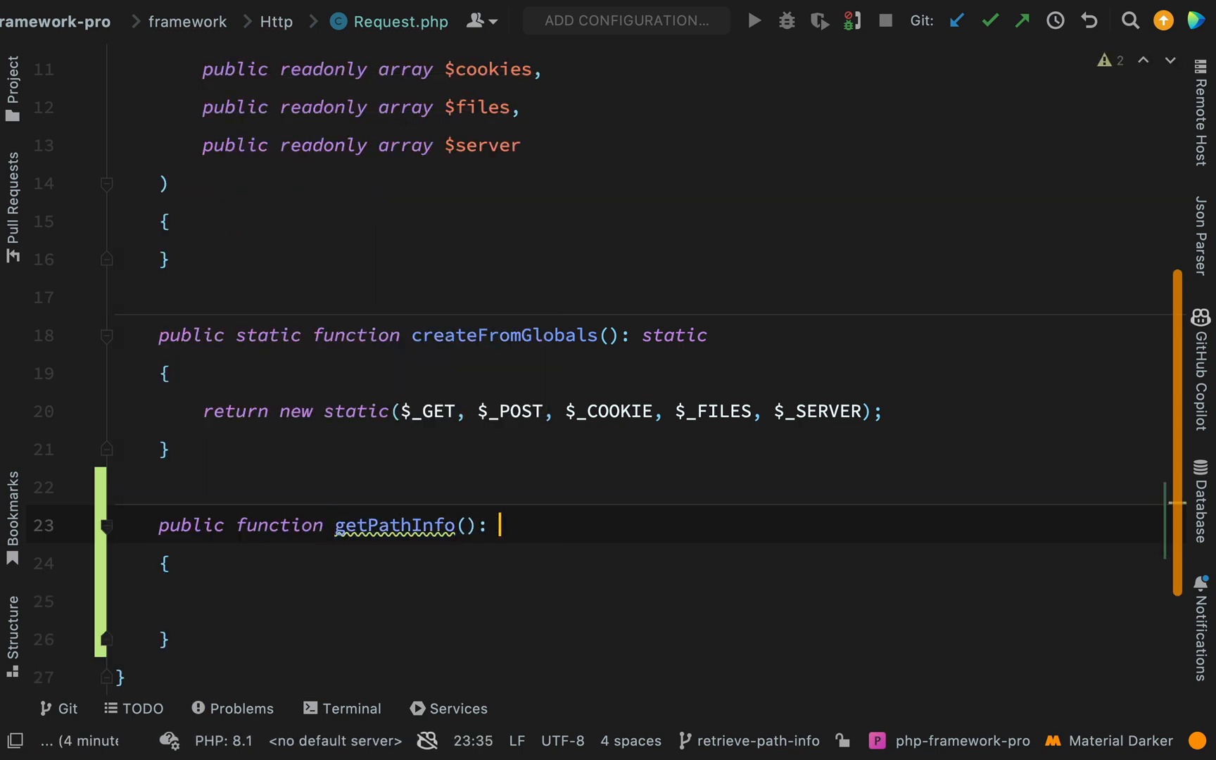
pyautogui.write('string')
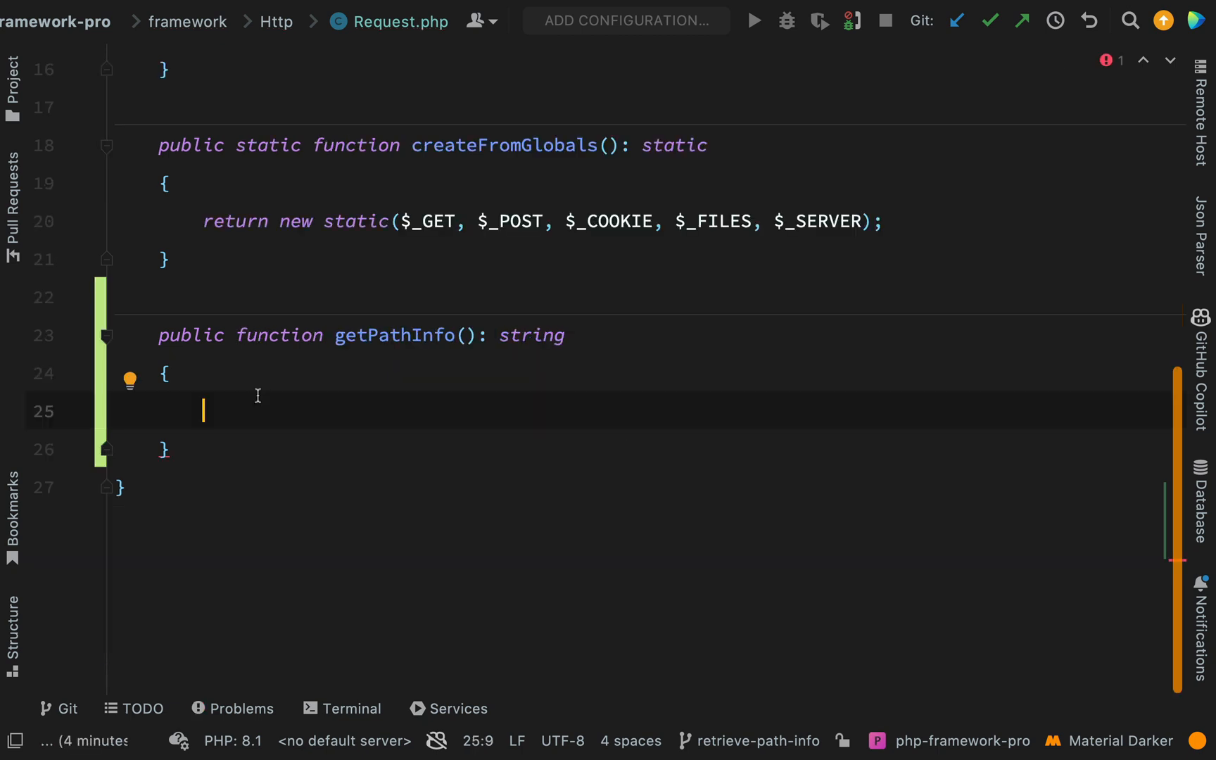
pyautogui.write('s')
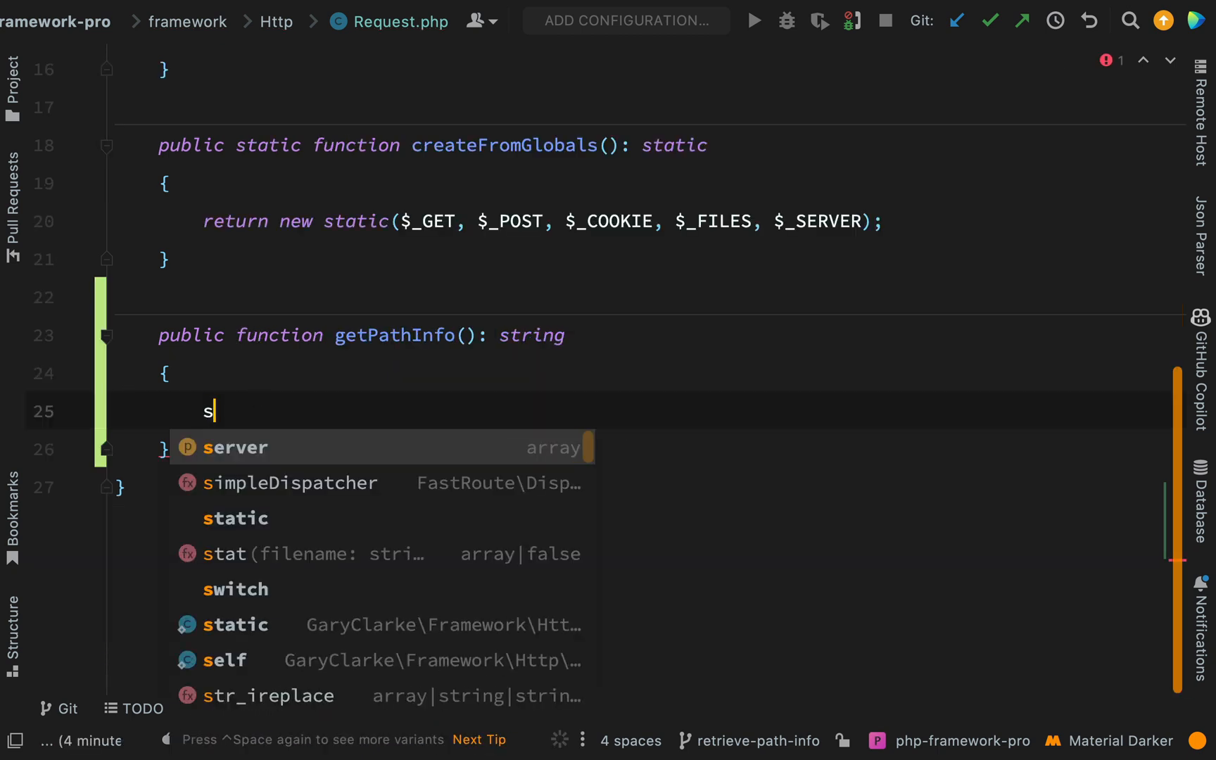
pyautogui.write('trtok(')
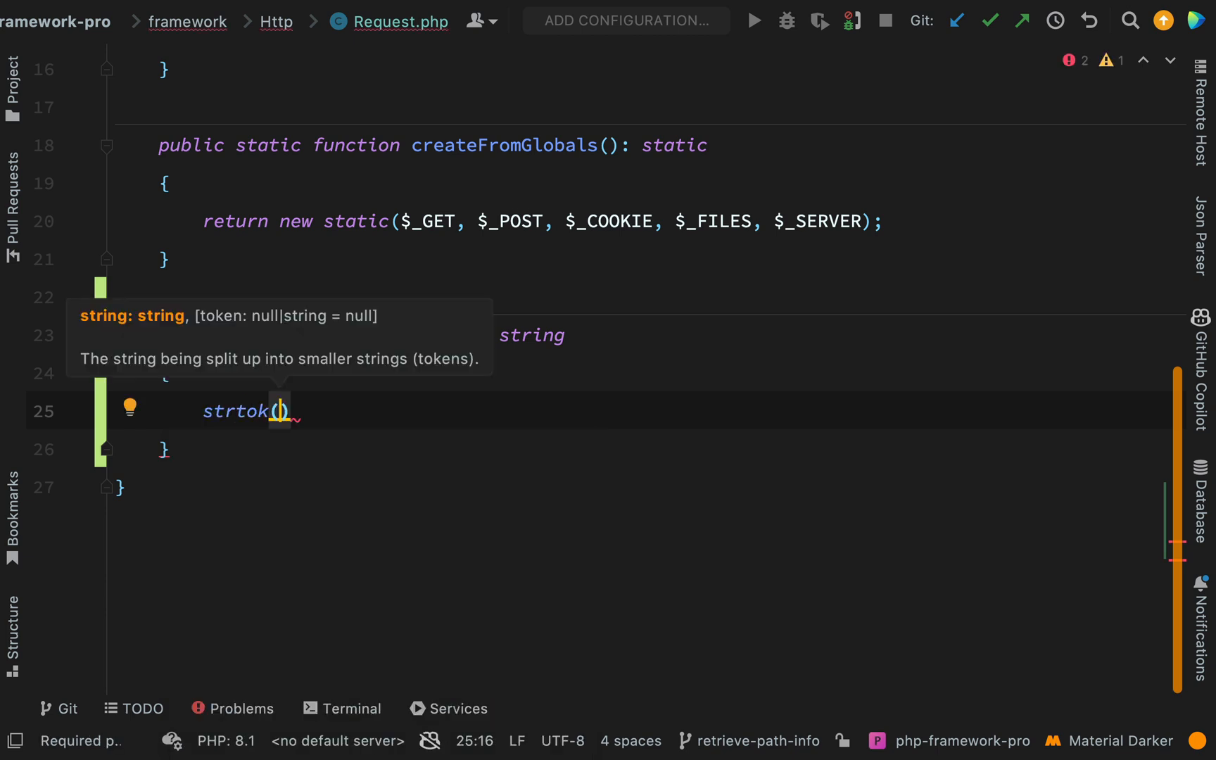
pyautogui.write("$request->server['REQUEST_URI'], '")
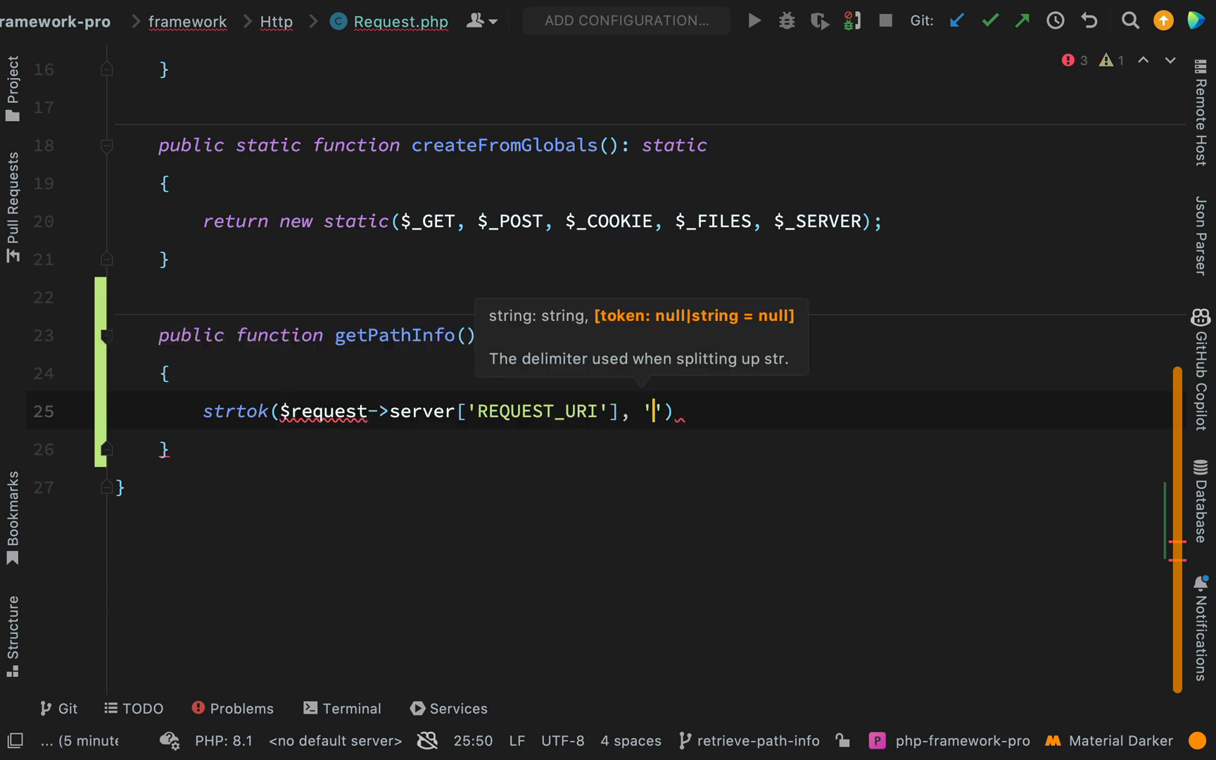
pyautogui.write('?')
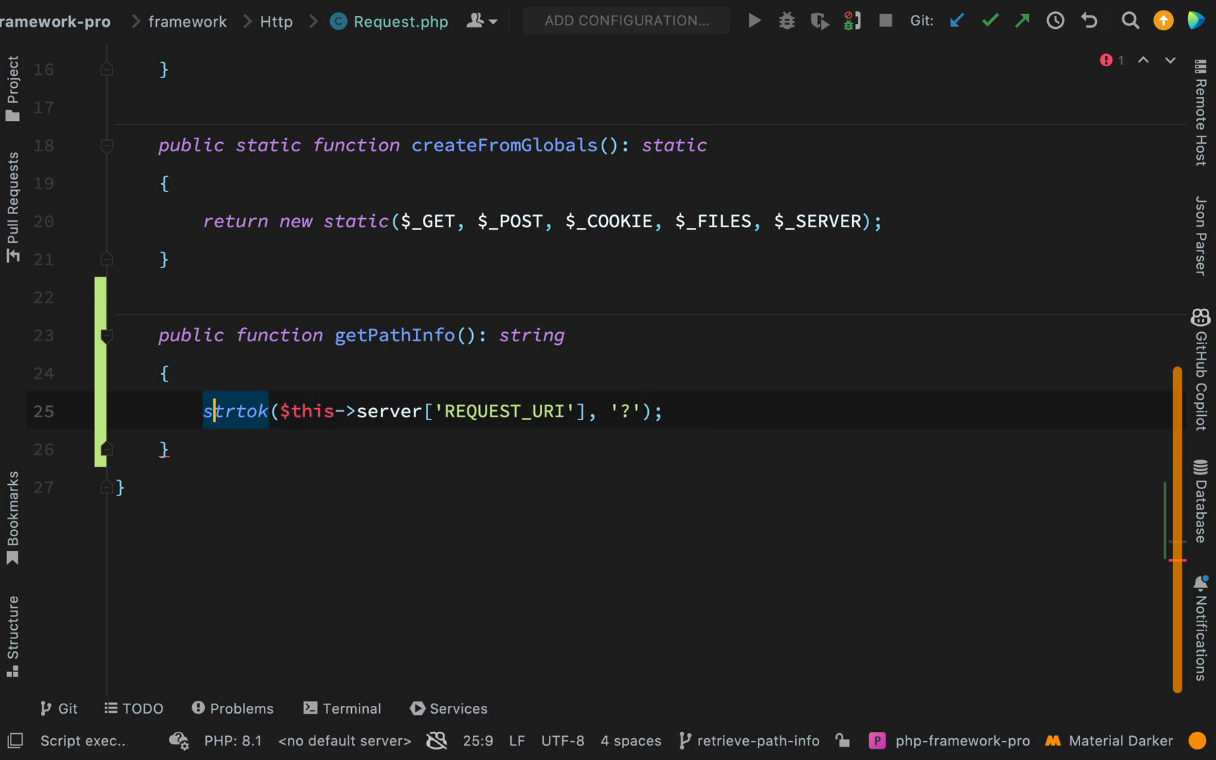
pyautogui.write('ret')
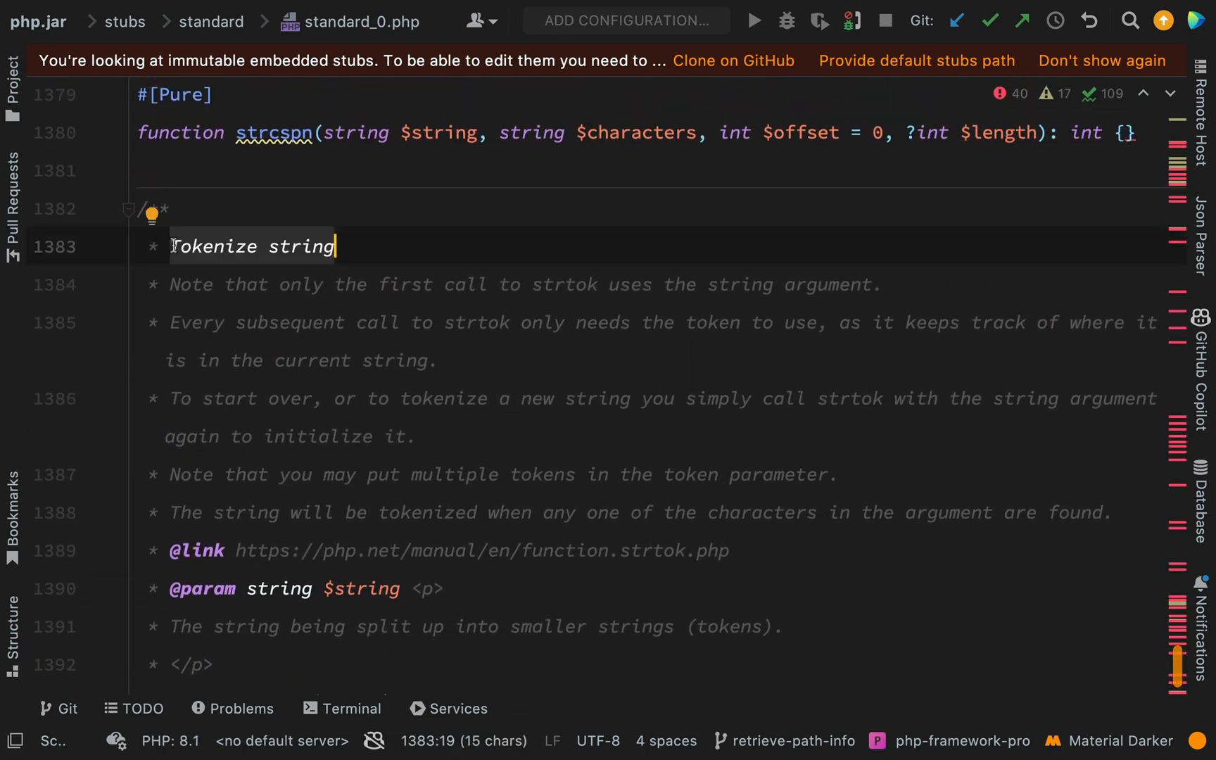
# Scroll through the strtok stub documentation in the PHP stubs
pyautogui.scroll(-3)
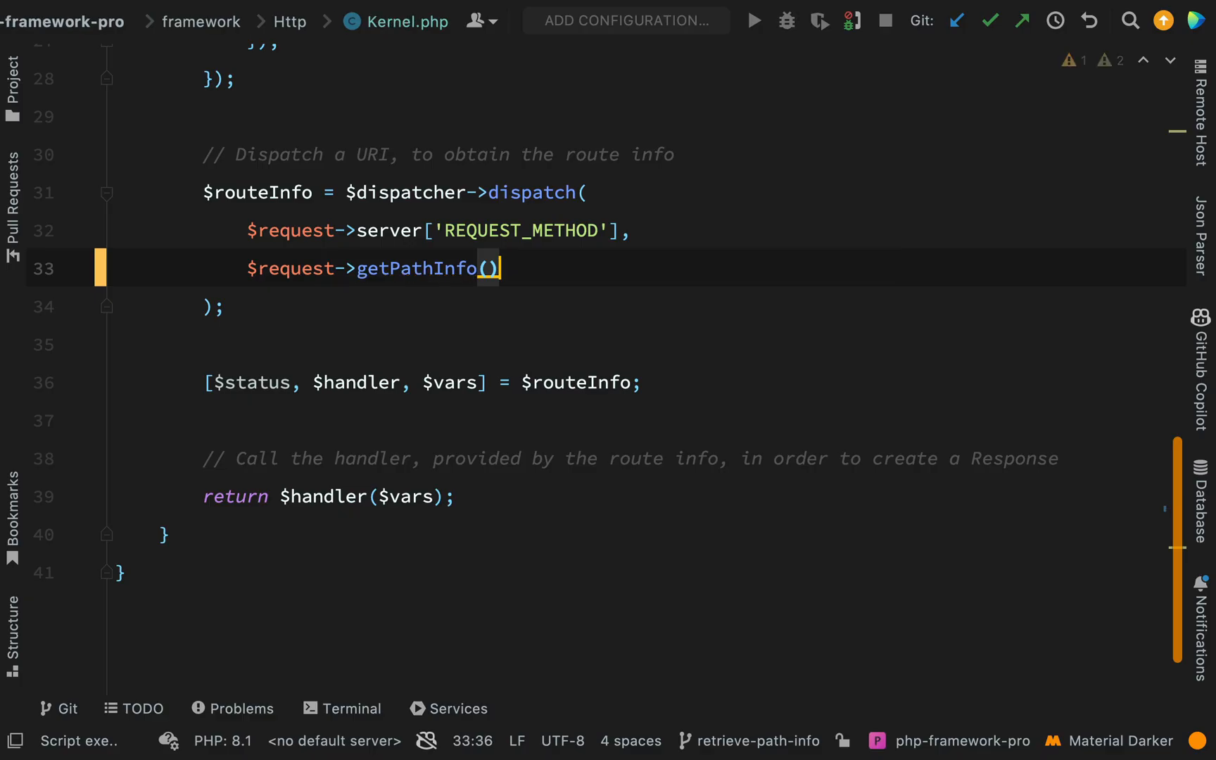
pyautogui.write('dd')
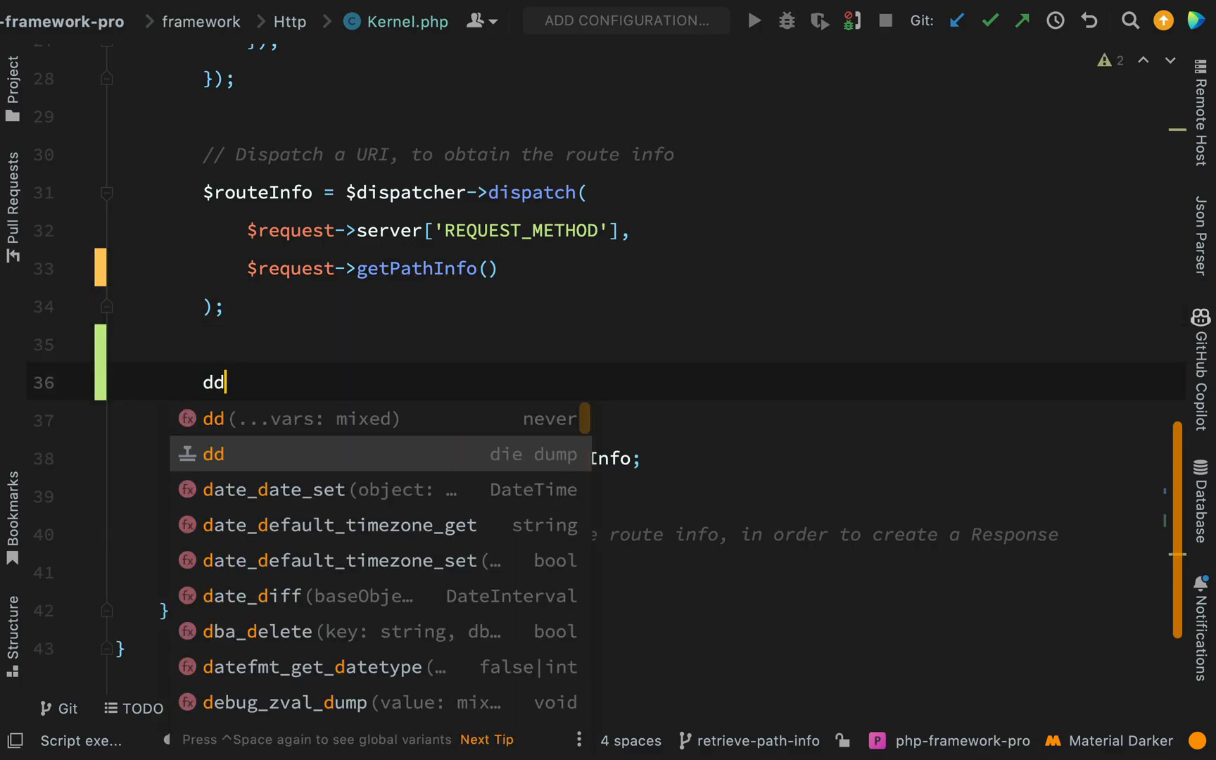
pyautogui.write('($request->get')
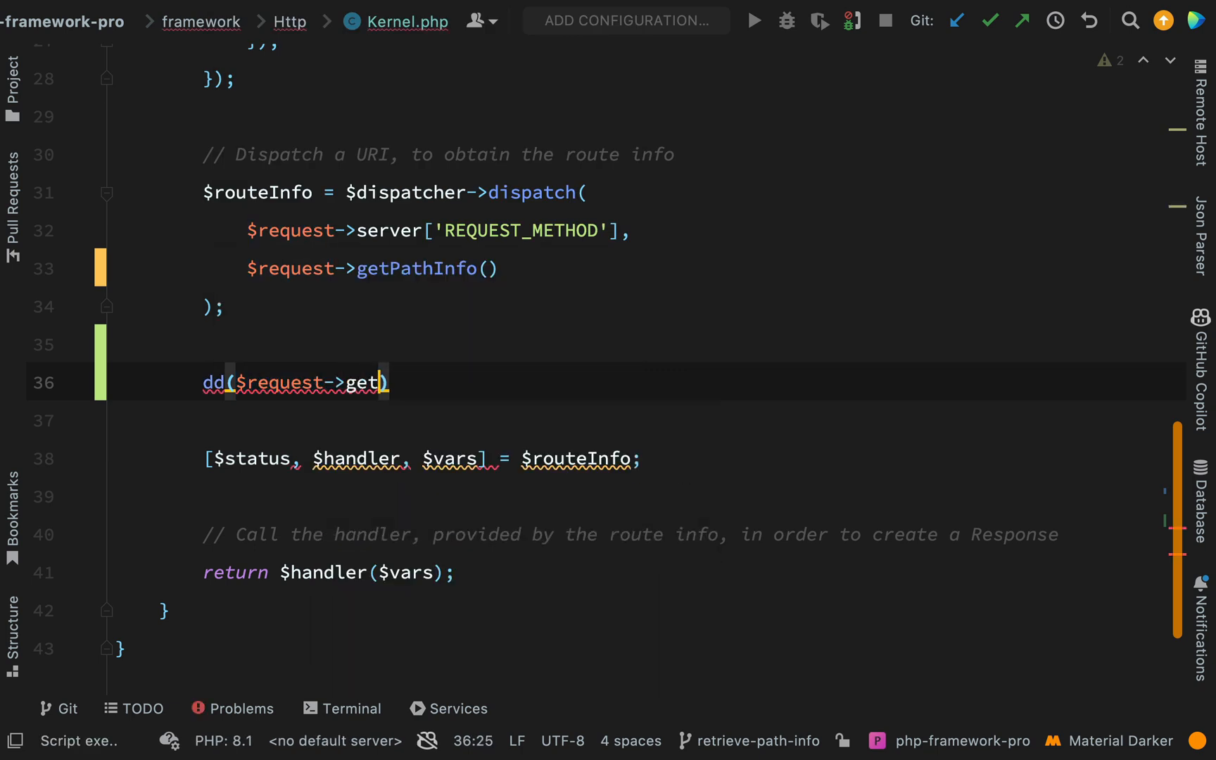
pyautogui.write('PathInfo())l')
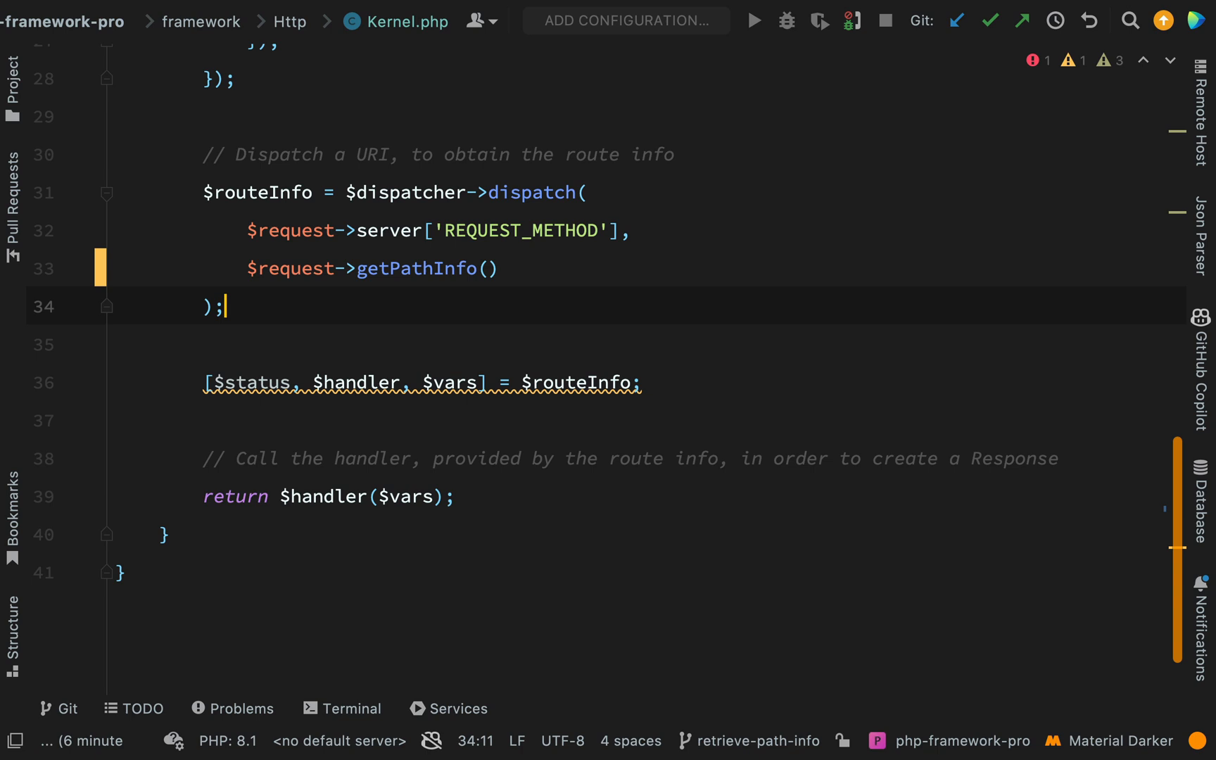
pyautogui.click(233, 230)
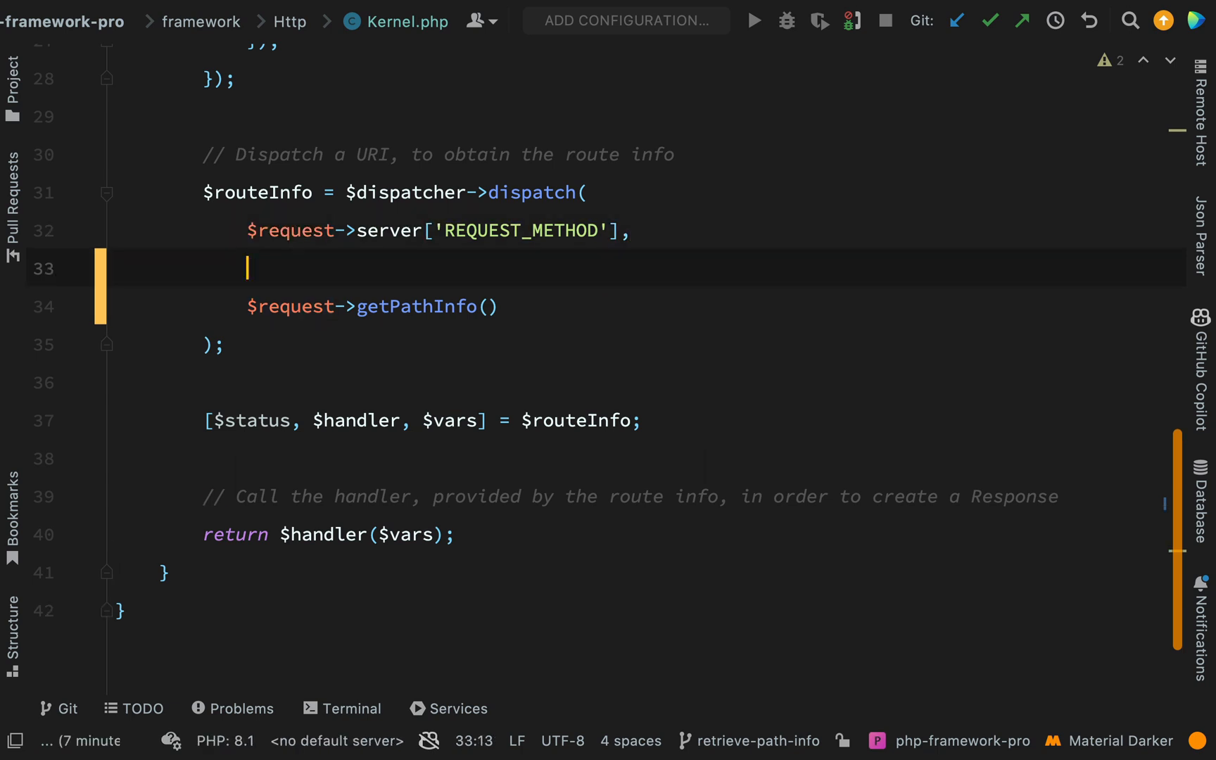
# Pass $request->getMethod() as the first dispatch argument in Kernel.php
pyautogui.write('$request')
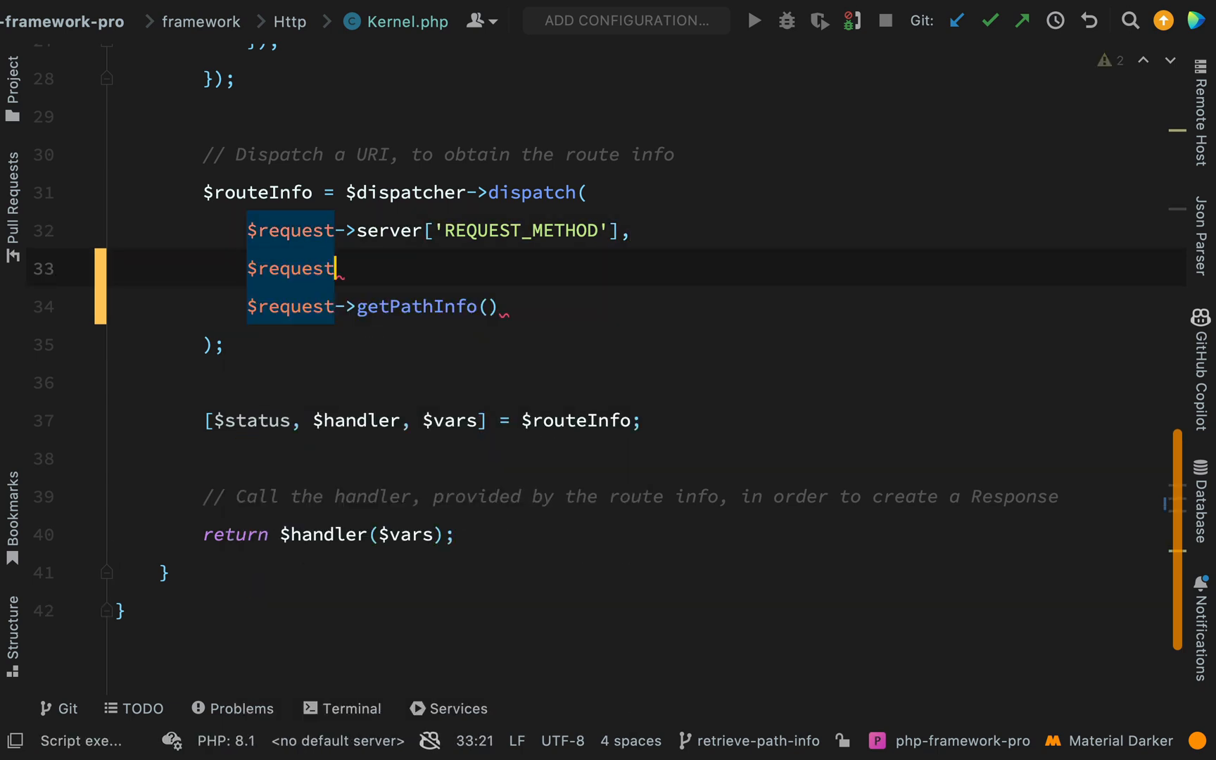
pyautogui.write('->')
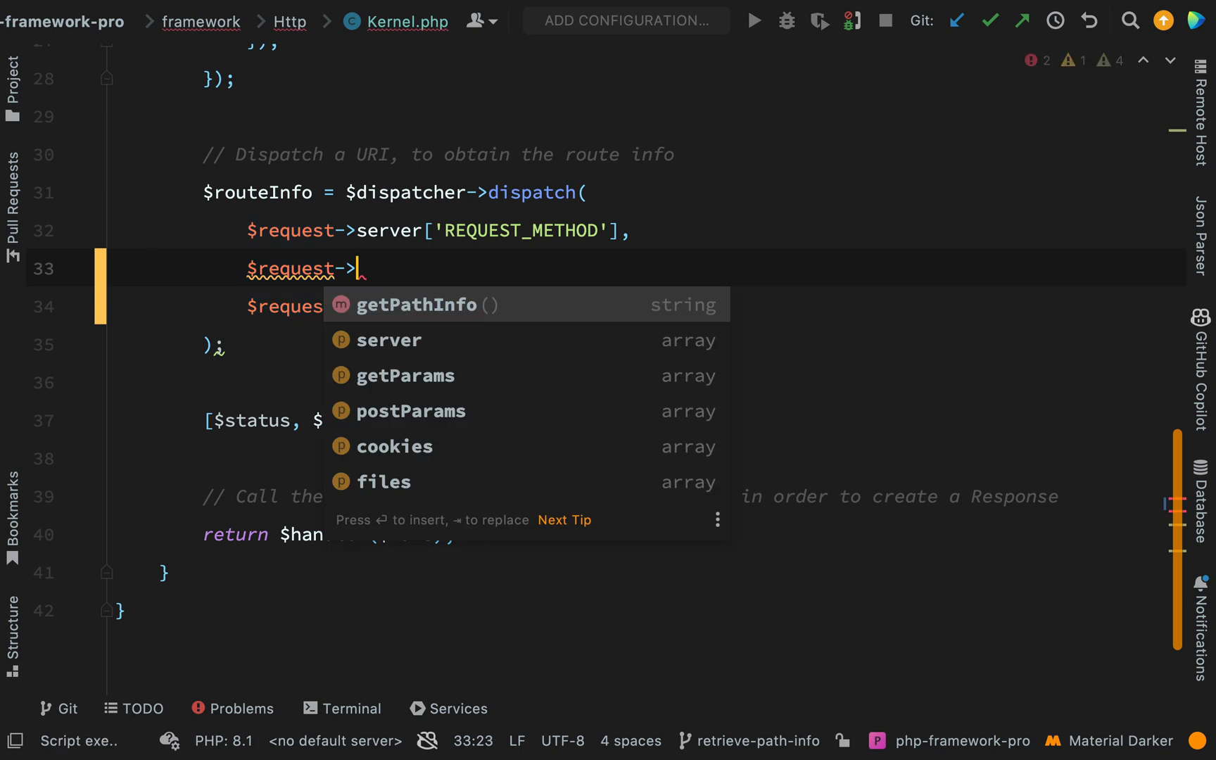
pyautogui.write('ge')
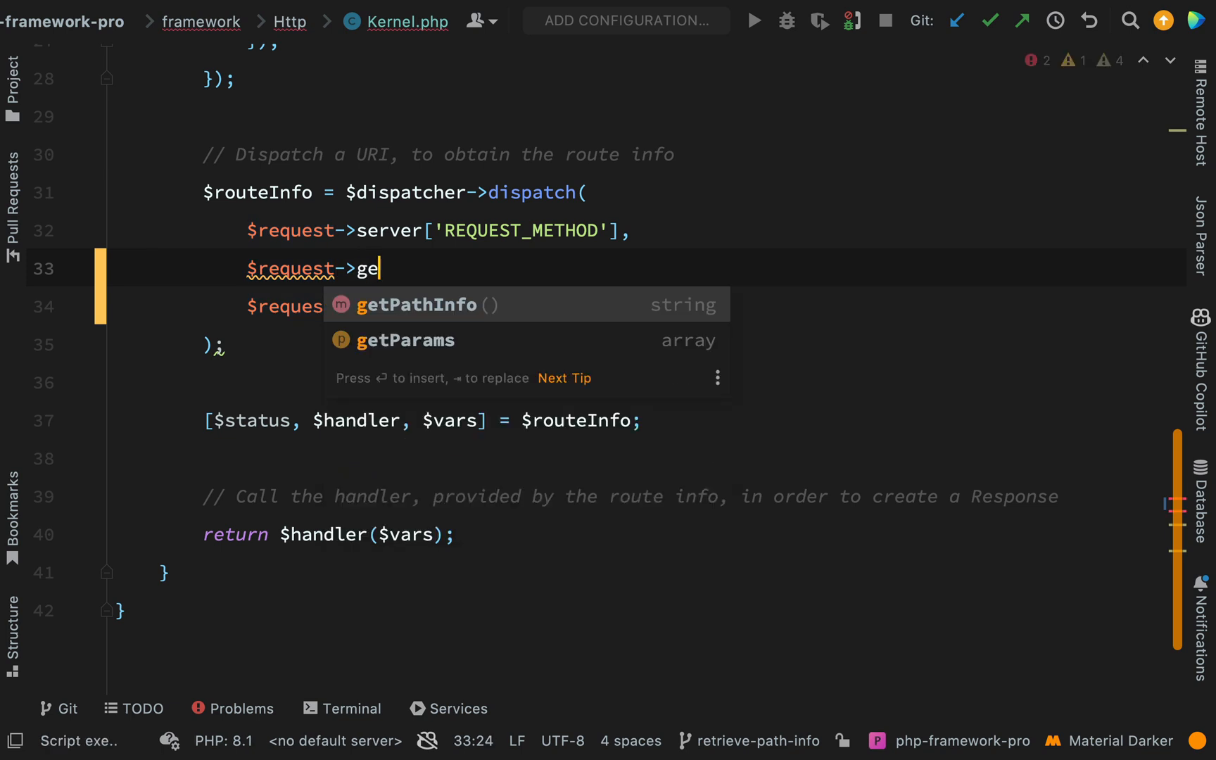
pyautogui.write('t')
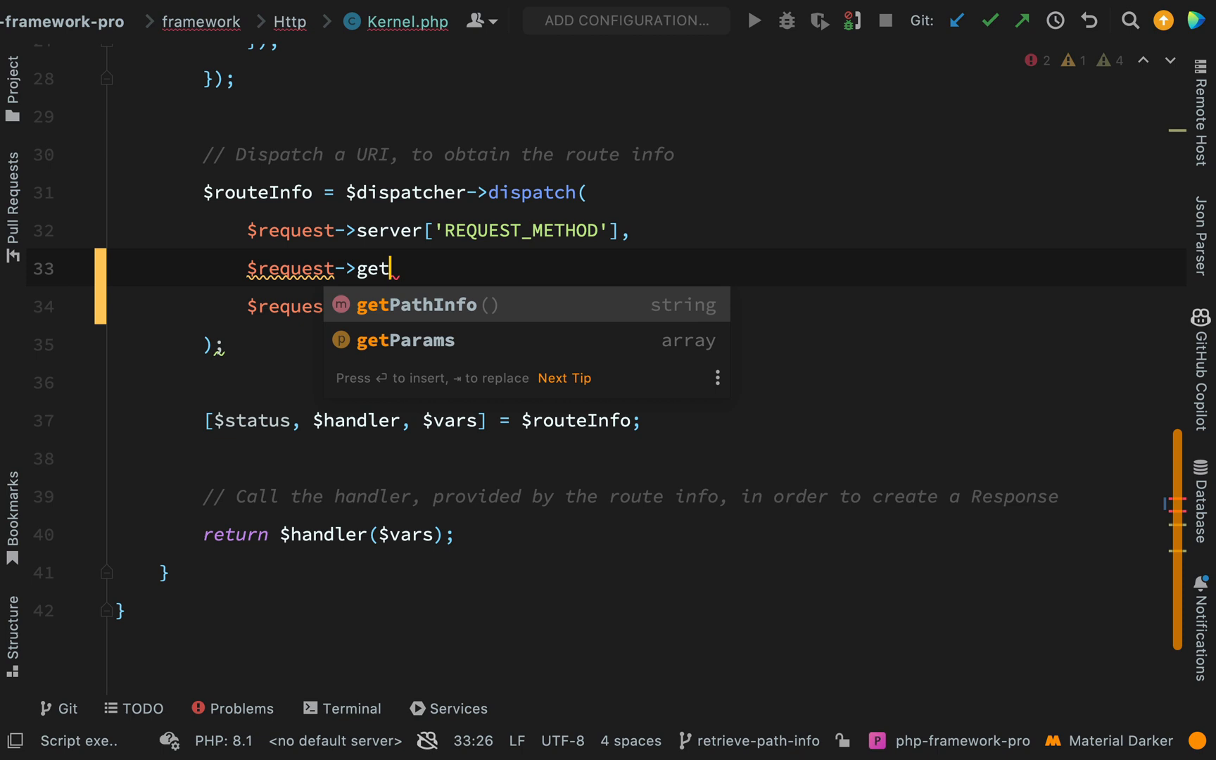
pyautogui.write('Metho')
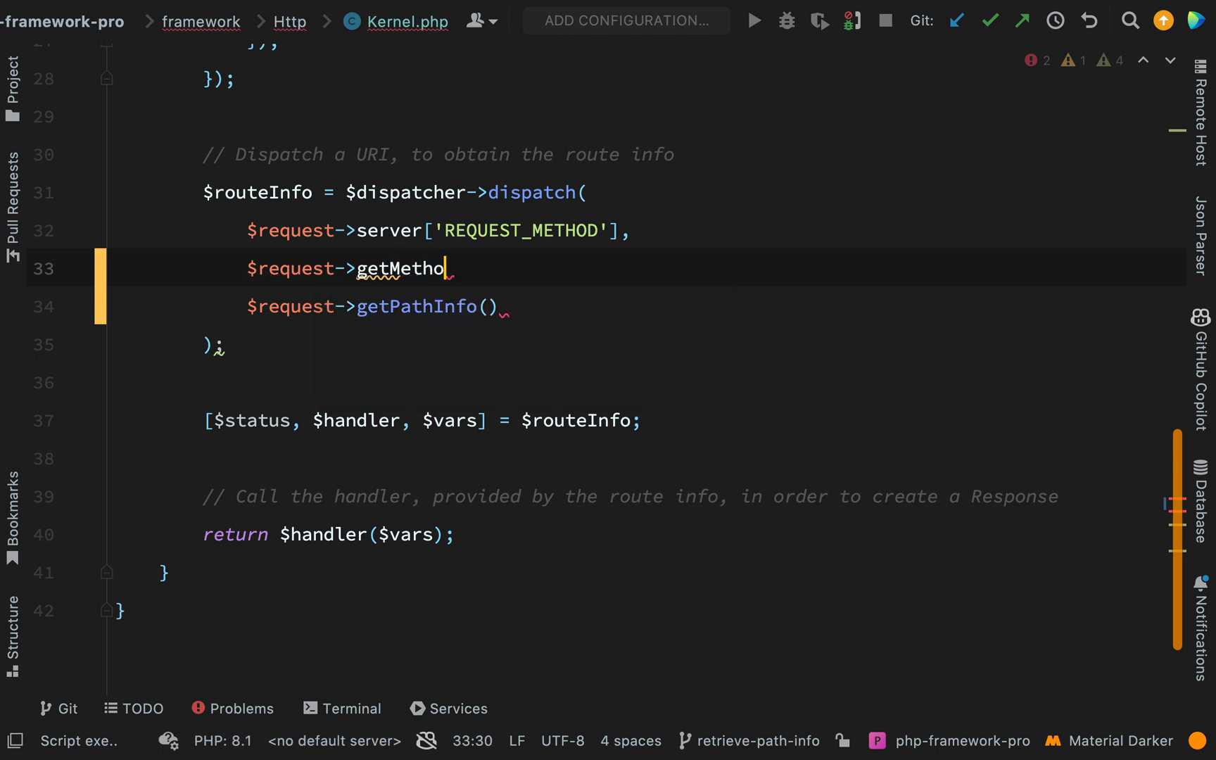
pyautogui.write('d(),')
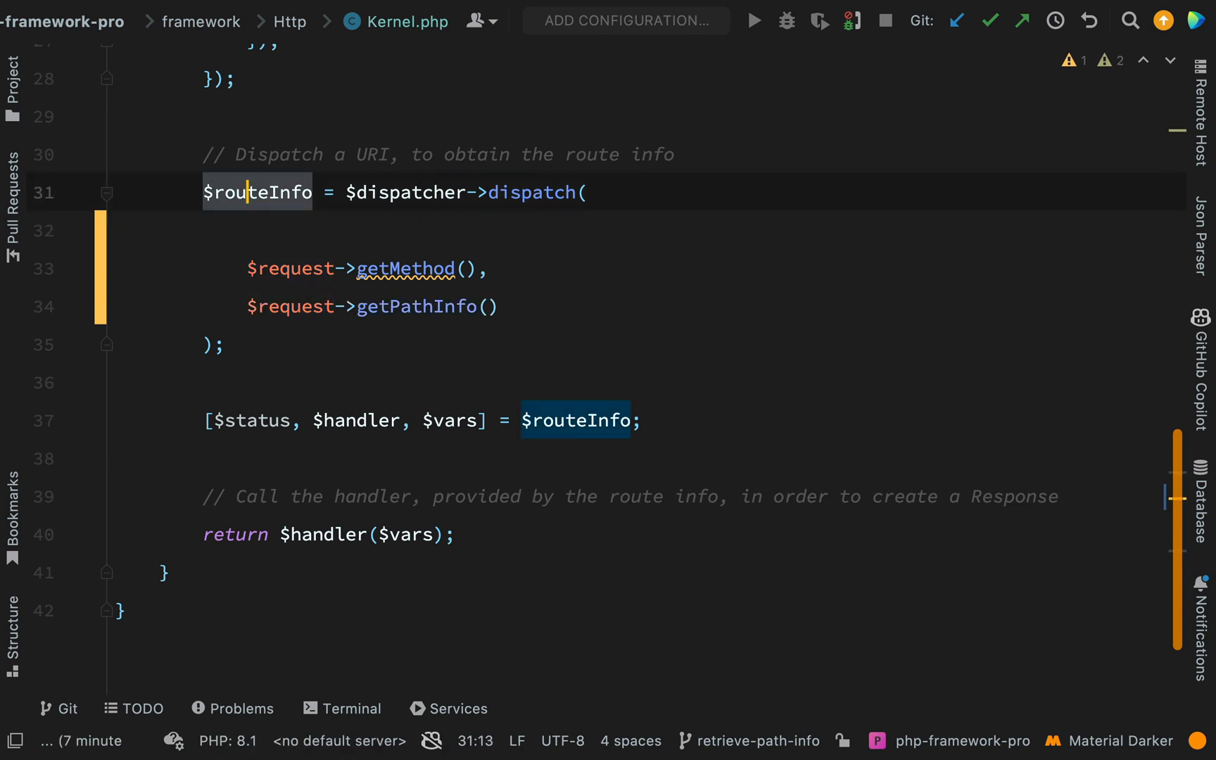
pyautogui.write('pubf')
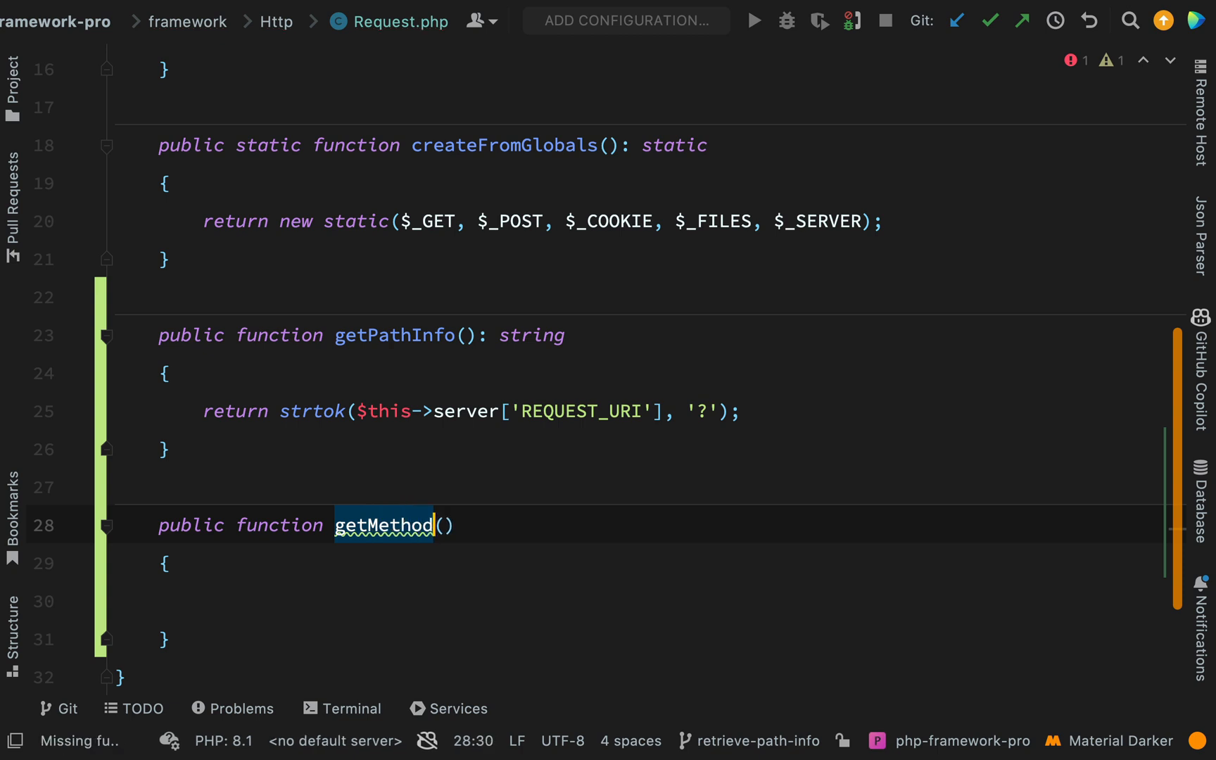
# Declare getMethod(): string in Request.php returning $this->server['REQUEST_METHOD']
pyautogui.write(': string')
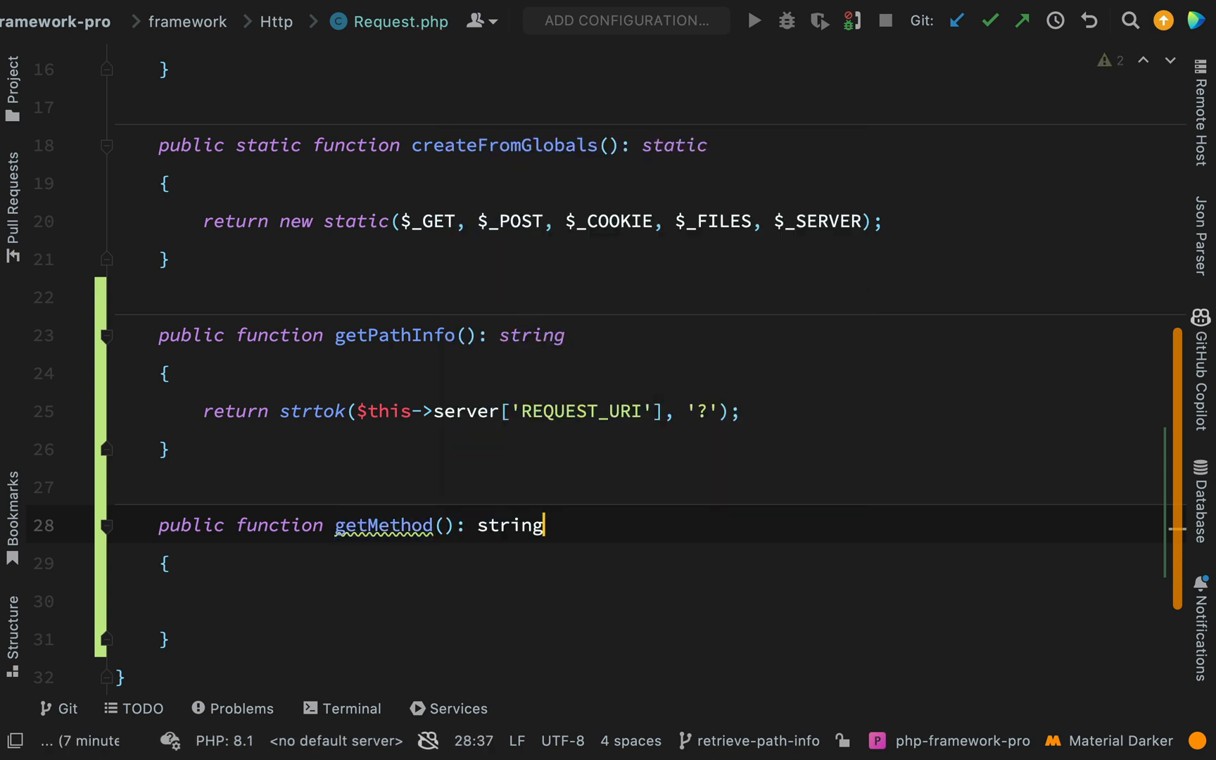
pyautogui.write('re')
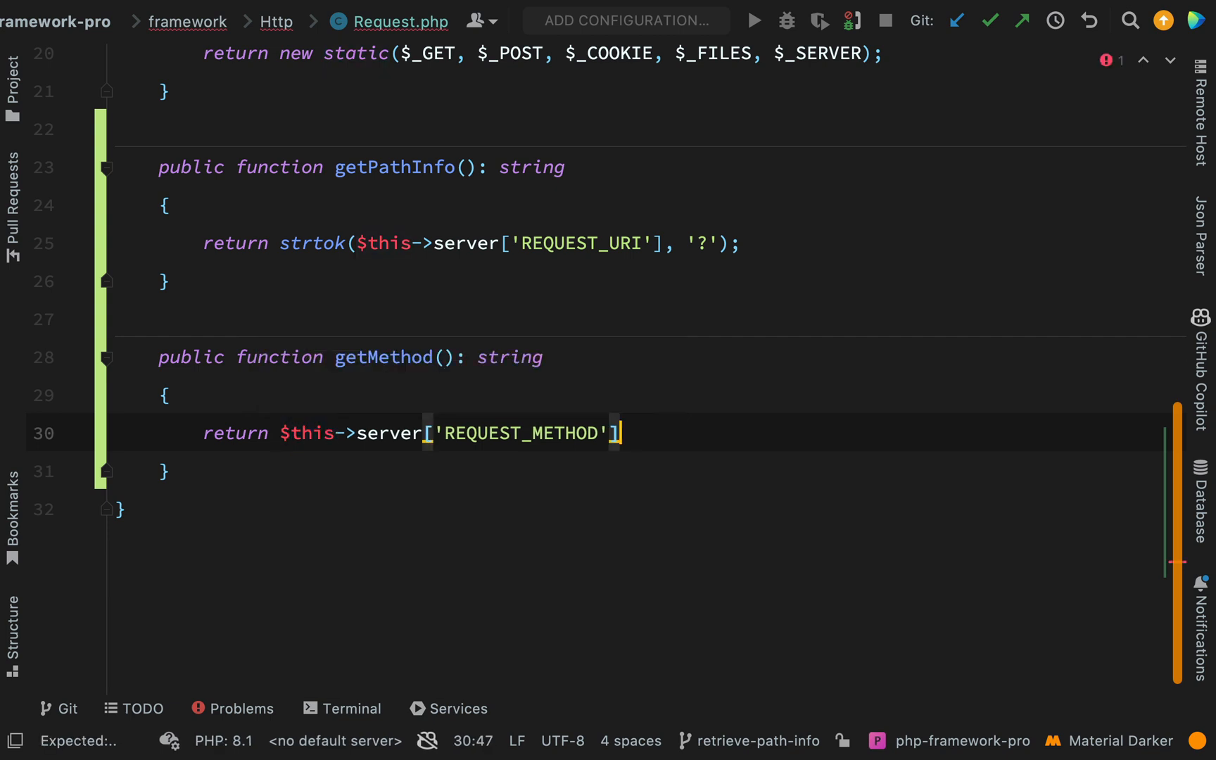
pyautogui.write(';')
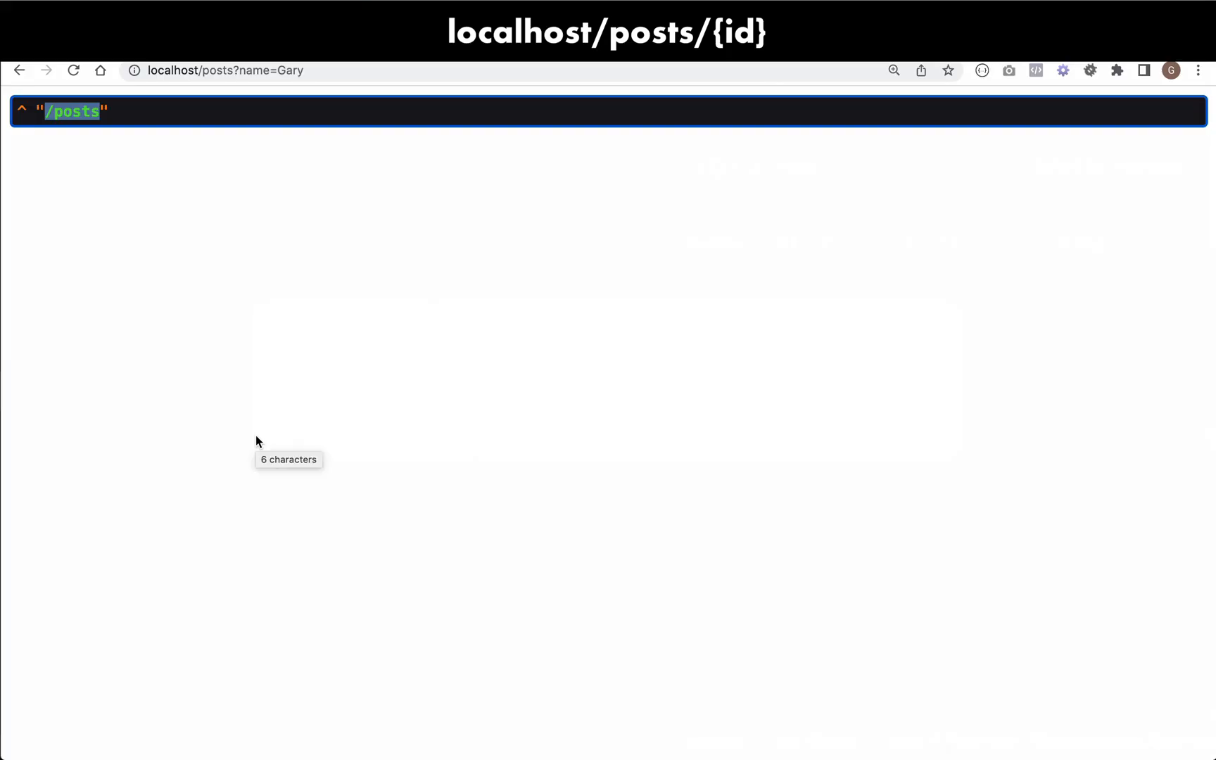
# Type localhost/posts/23 into Chrome's address bar
pyautogui.write('localhost/posts/23')
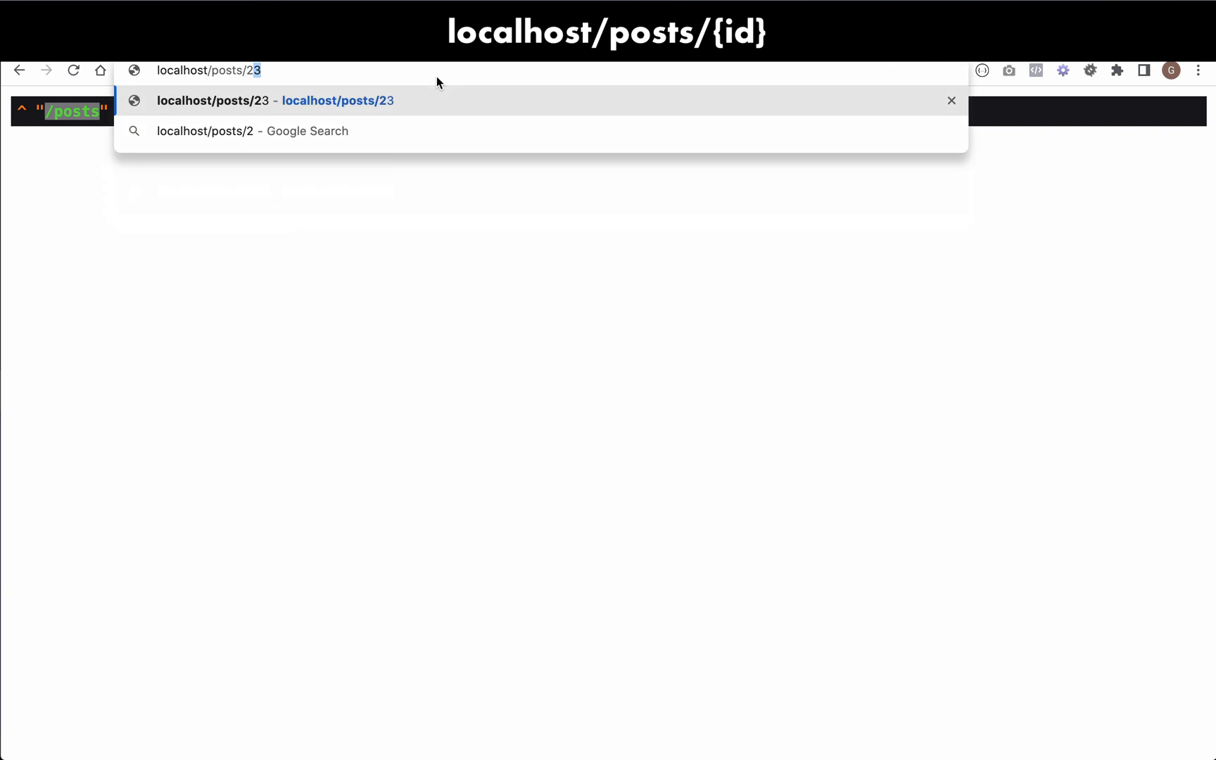